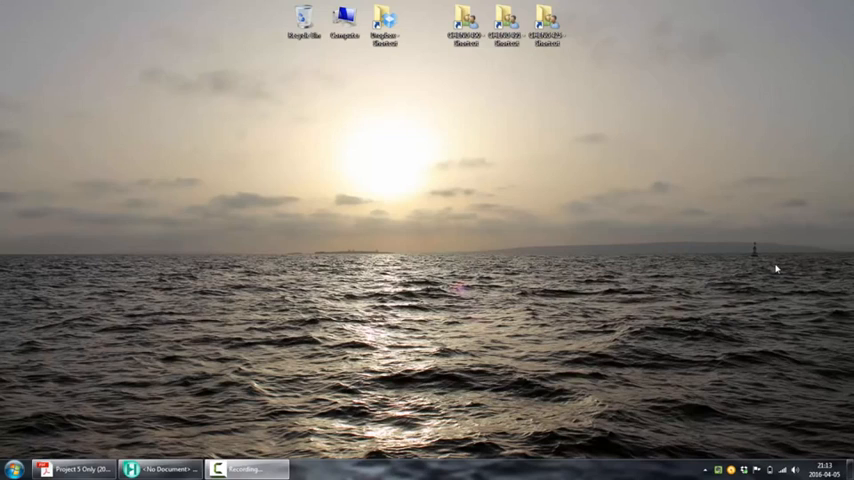
mouse_move(656, 276)
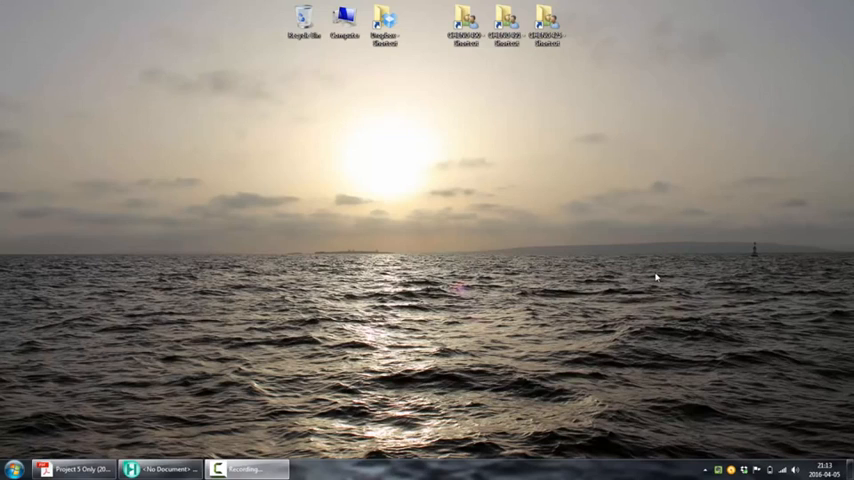
mouse_move(216, 328)
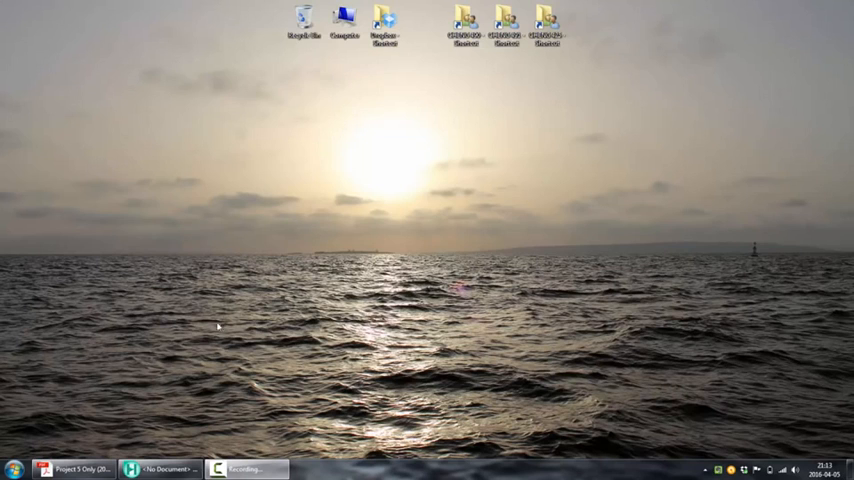
Scroll the design projects PDF to the cumene production flow summary table.
left_click(76, 470)
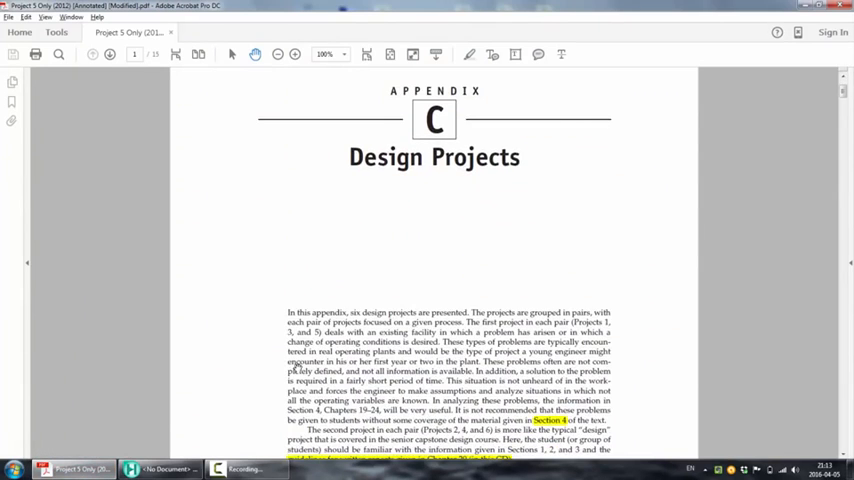
scroll("down", 3)
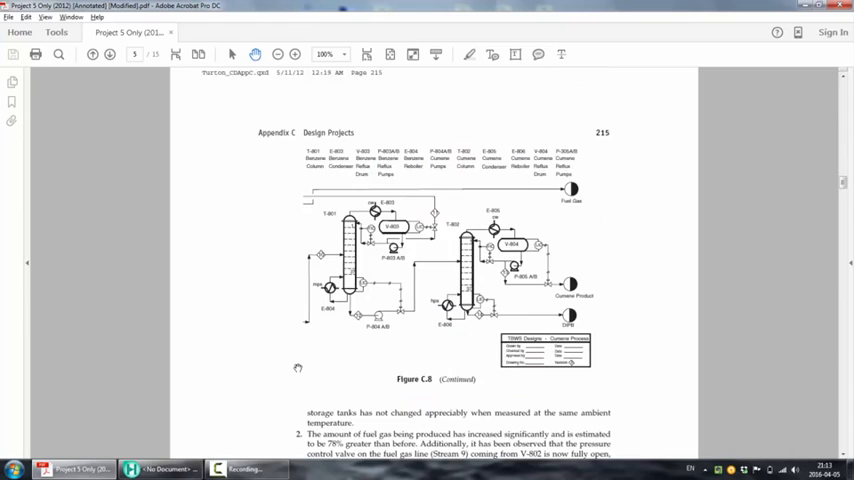
scroll("up", 3)
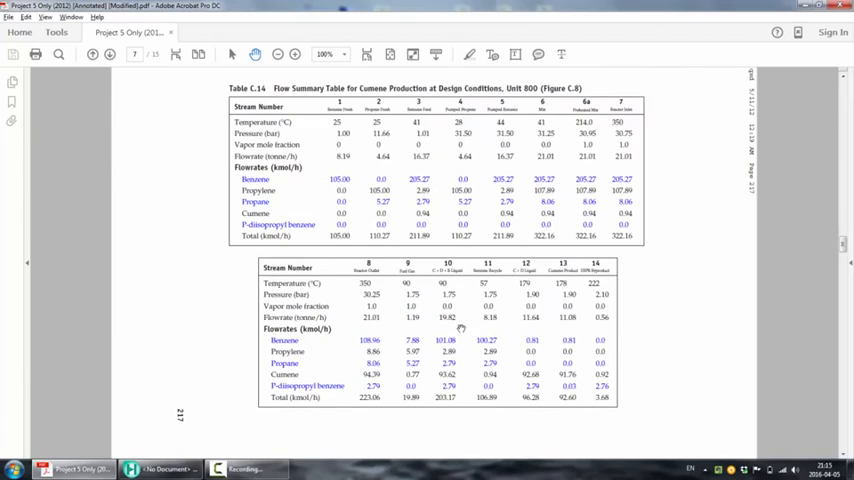
mouse_move(462, 336)
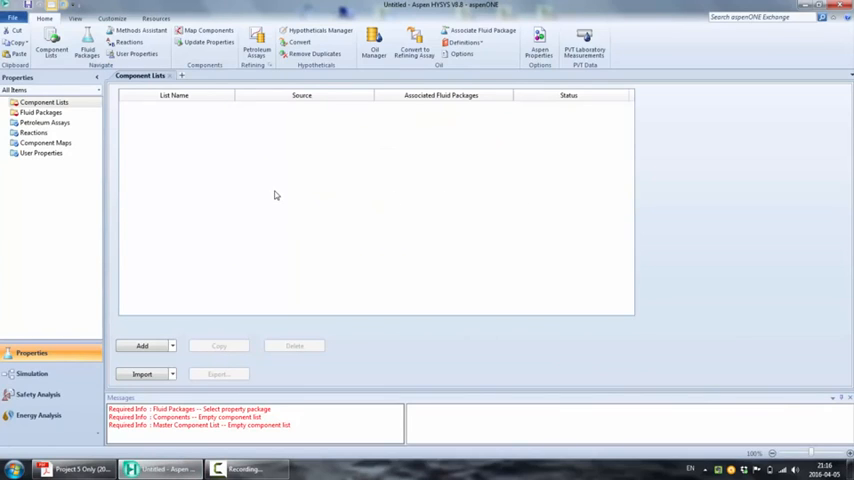
mouse_move(252, 260)
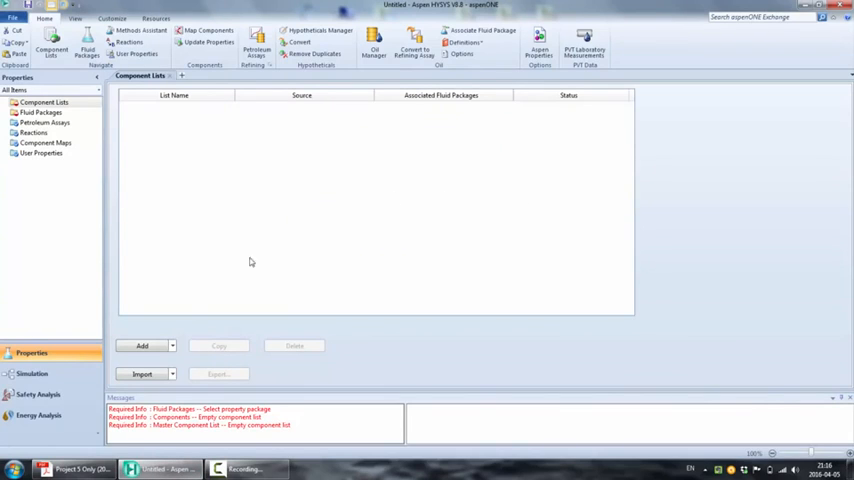
Create a component list and add benzene, propylene, propane and cumene.
left_click(140, 344)
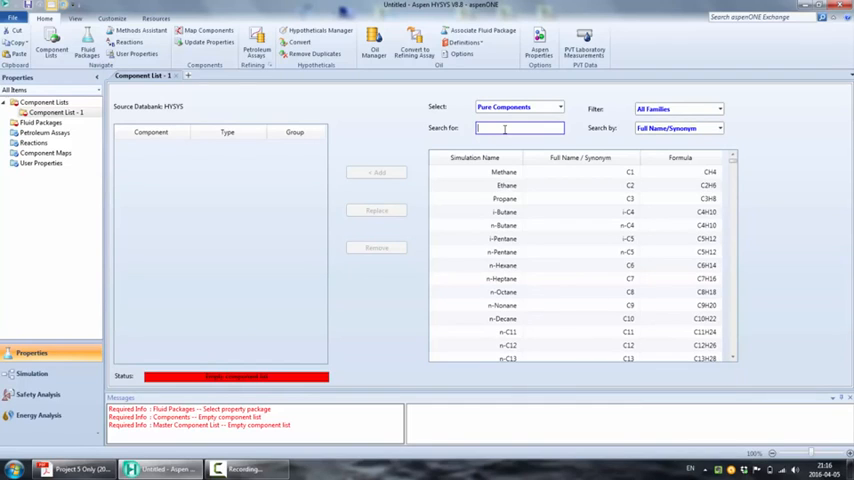
type("benzene")
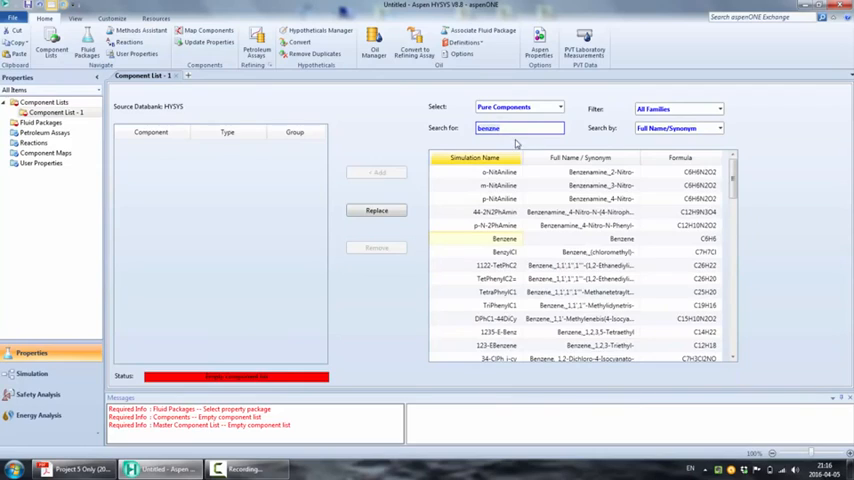
left_click(378, 172)
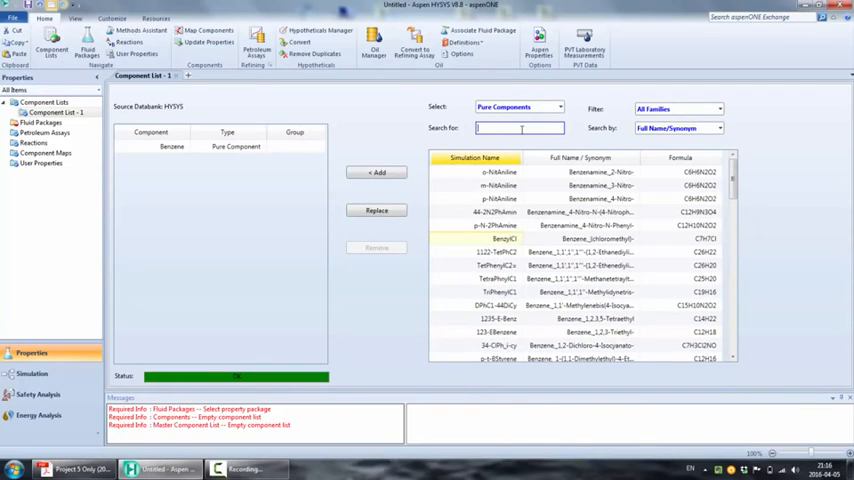
type("pryp")
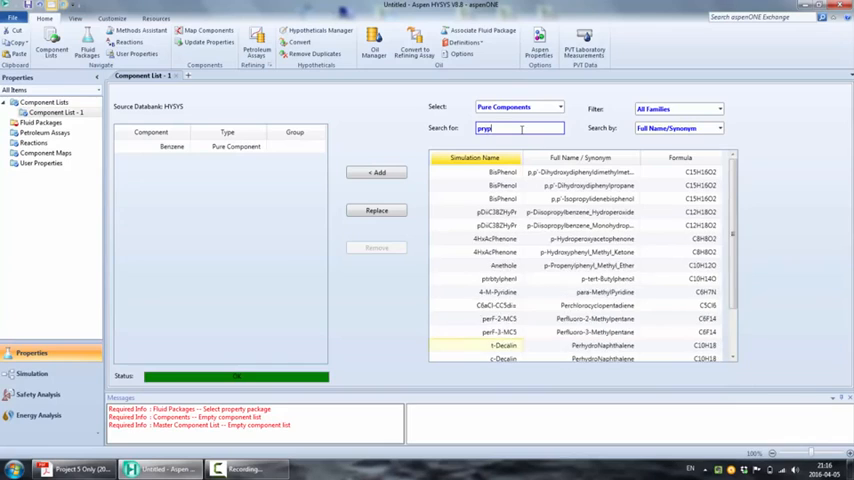
type("propylene")
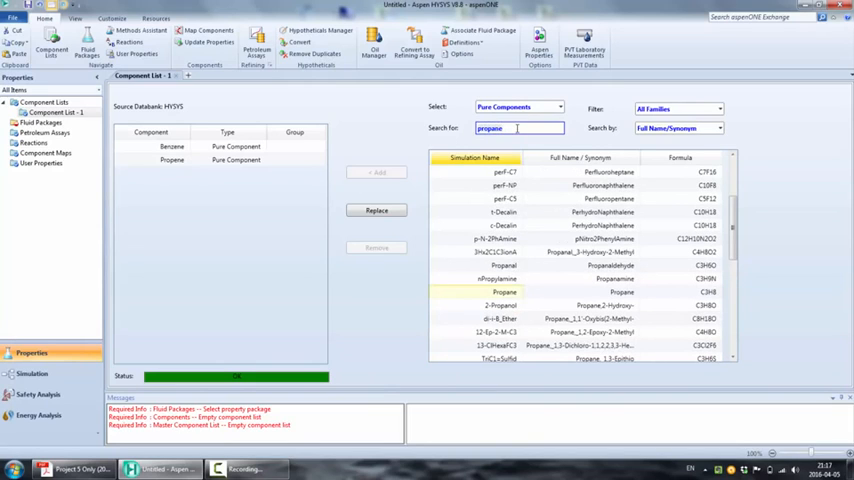
left_click(378, 172)
type("cumene")
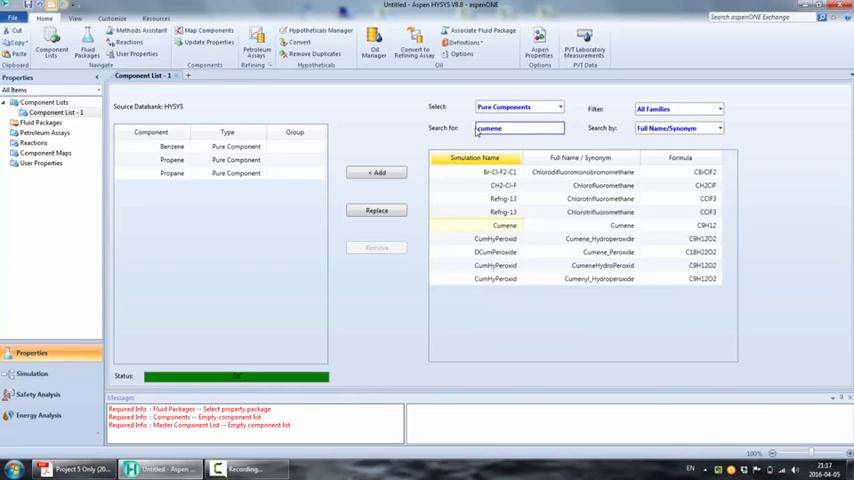
left_click(376, 172)
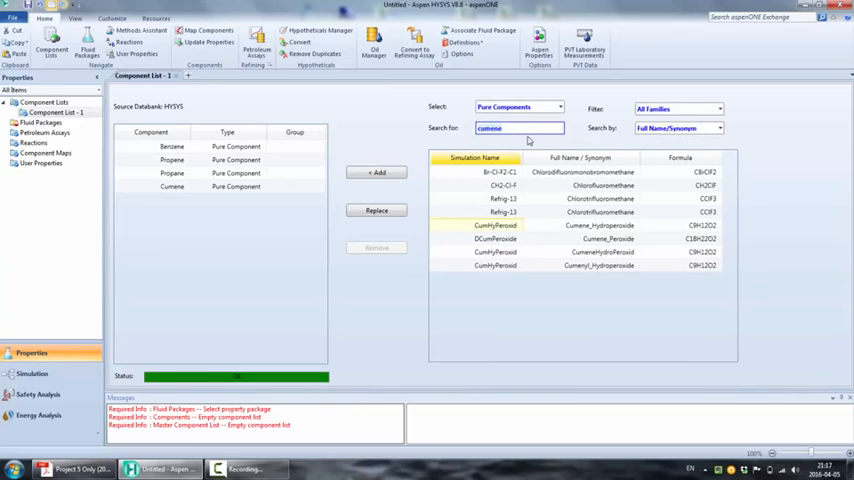
mouse_move(524, 152)
type("c")
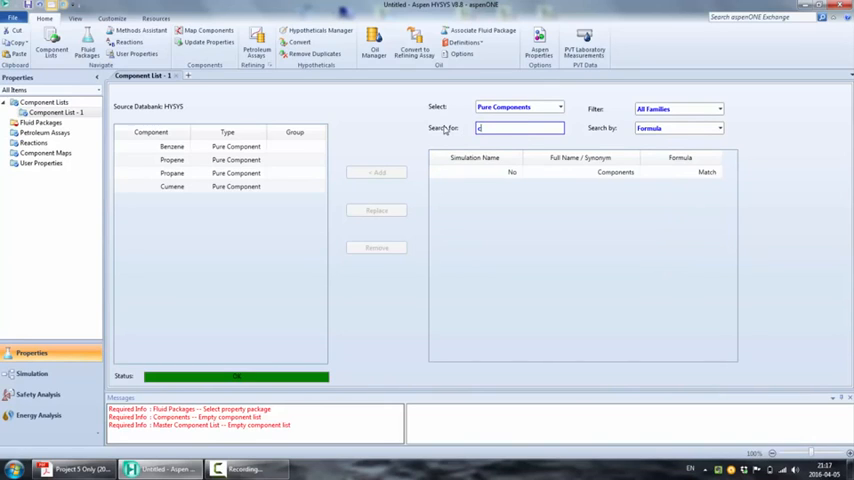
Search the formula C12H18 and add that compound to the list.
type("12h18")
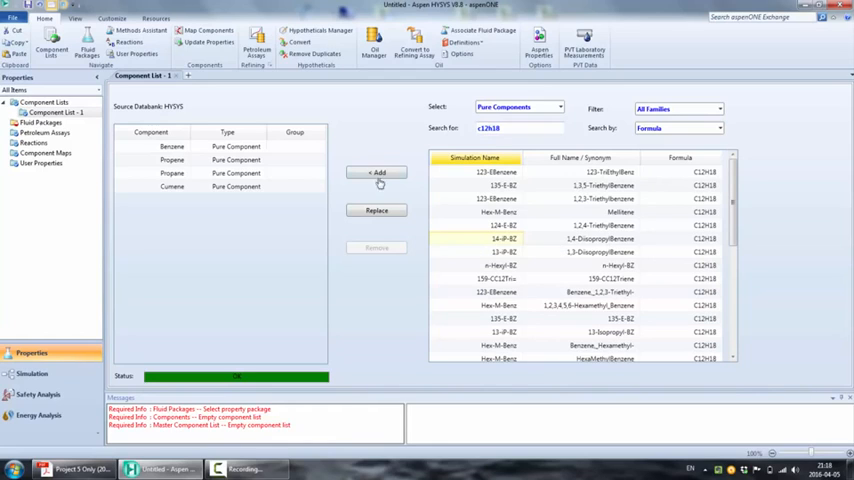
left_click(378, 172)
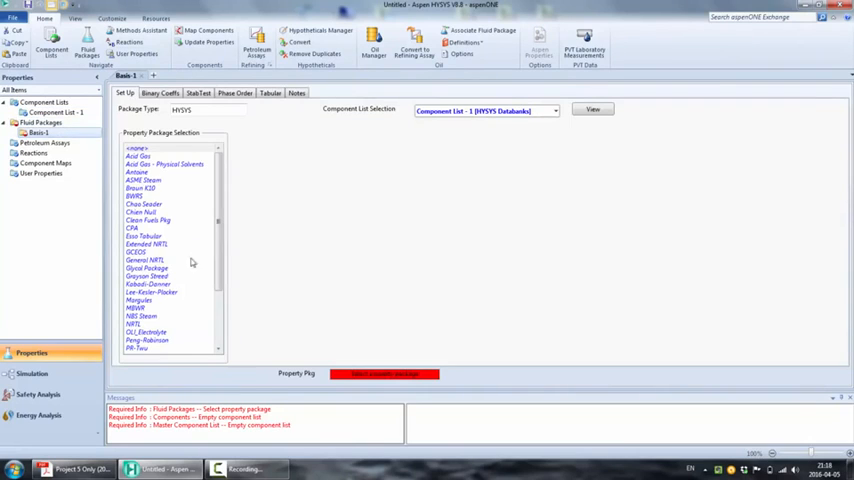
Scroll the property package selection list to choose a package.
scroll("down", 3)
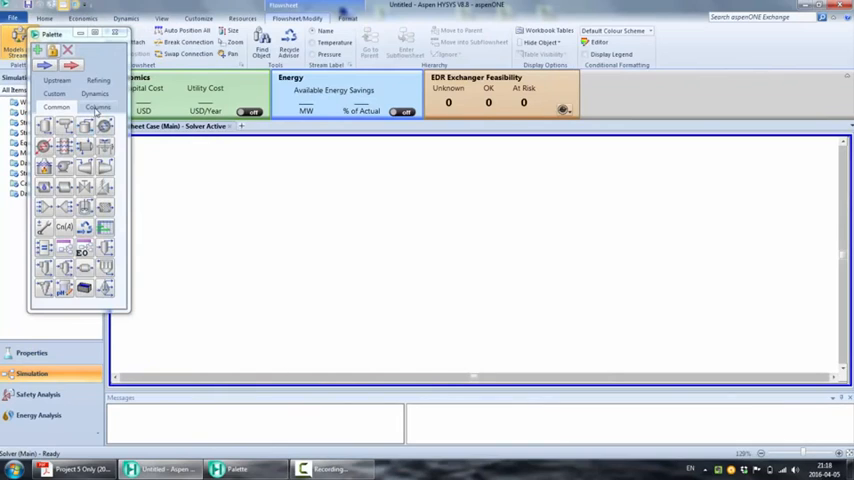
Place distillation column T-100 on the flowsheet and start its input expert.
left_click(96, 108)
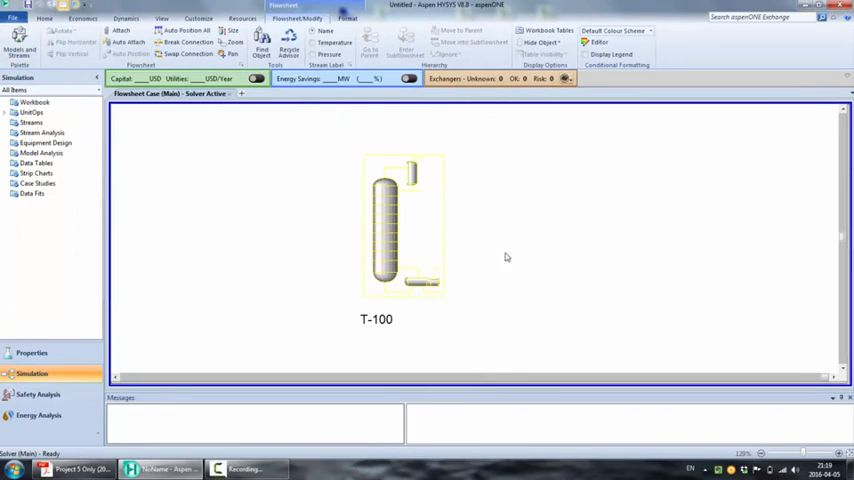
double_click(404, 224)
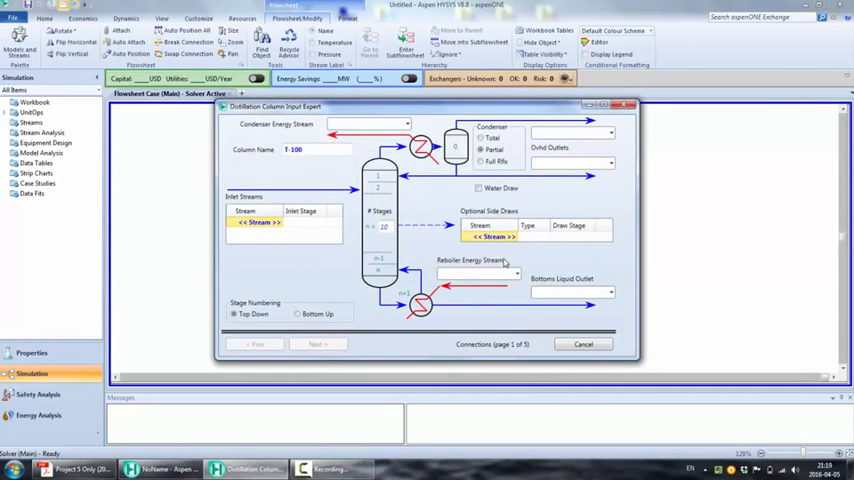
mouse_move(256, 222)
type("Qr")
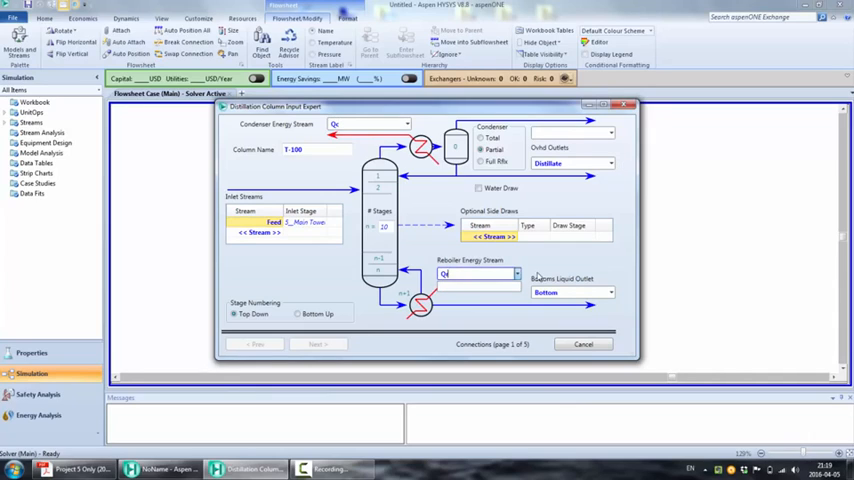
mouse_move(488, 250)
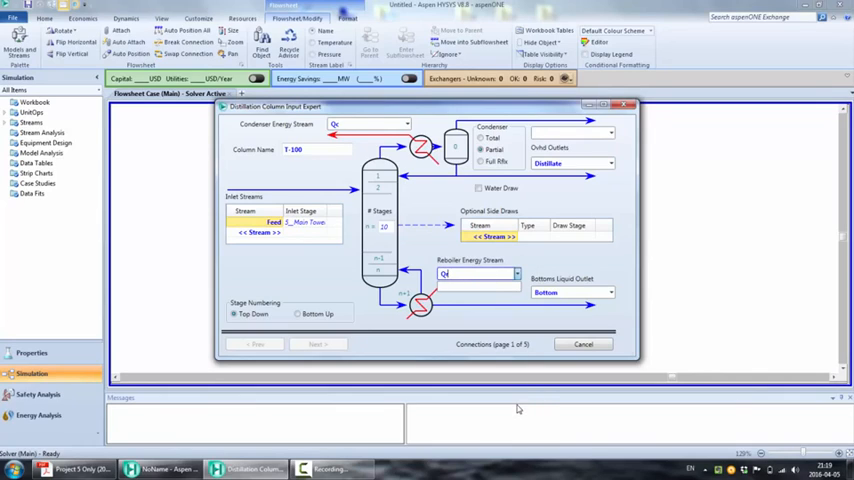
mouse_move(530, 160)
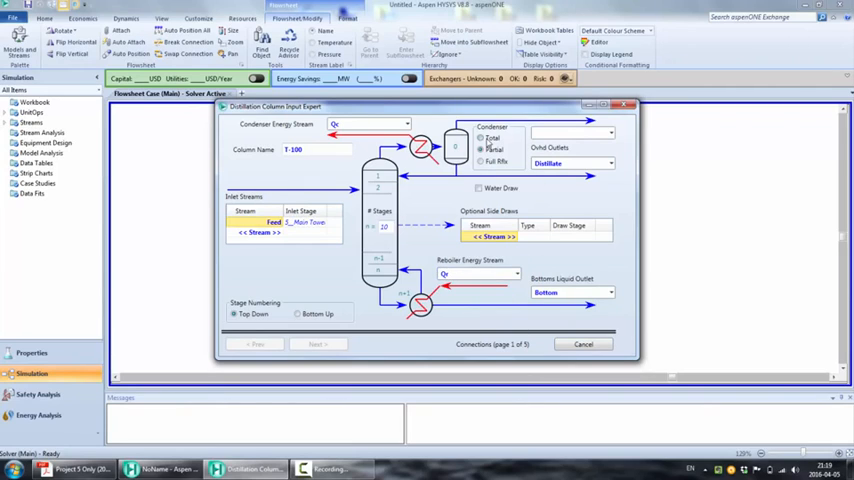
Choose a total condenser, keep the default reboiler and continue to the pressure profile.
left_click(480, 160)
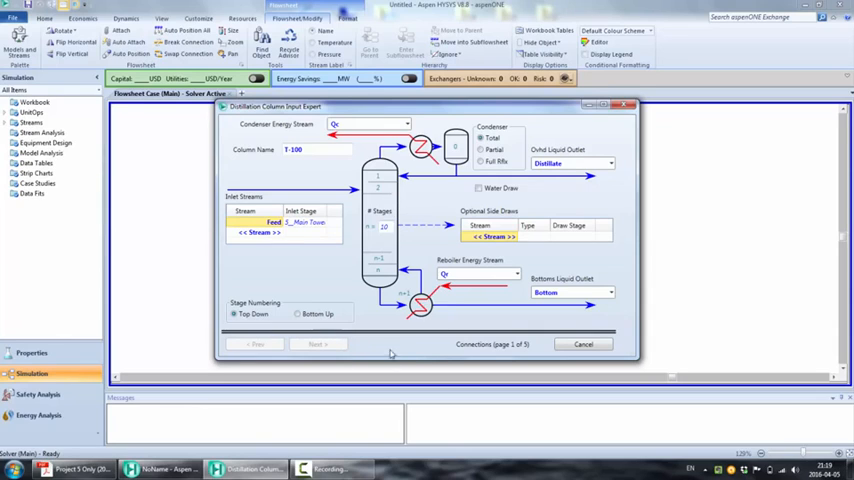
left_click(318, 344)
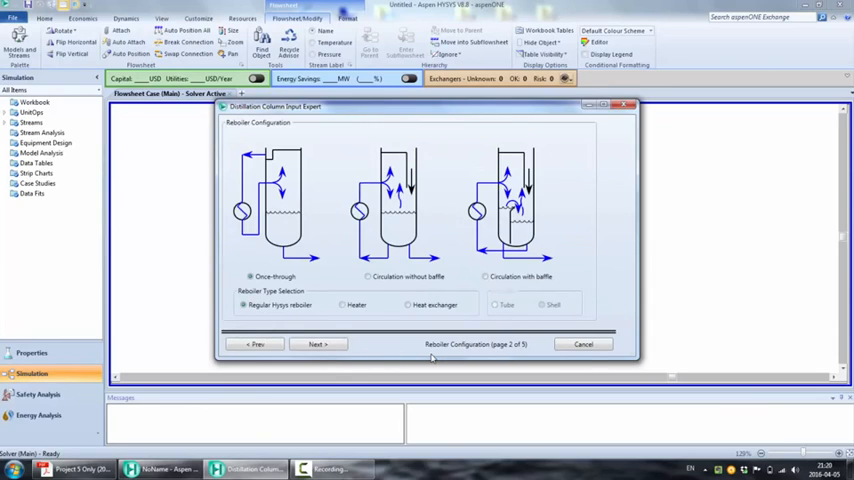
mouse_move(318, 344)
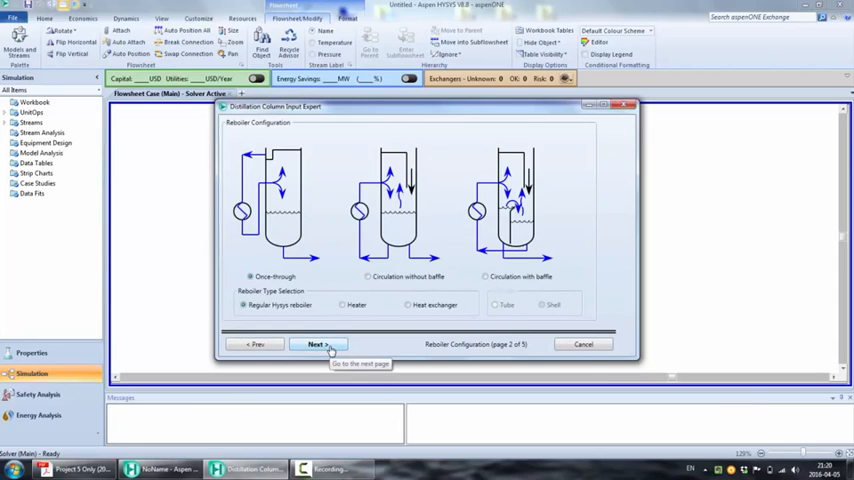
left_click(318, 344)
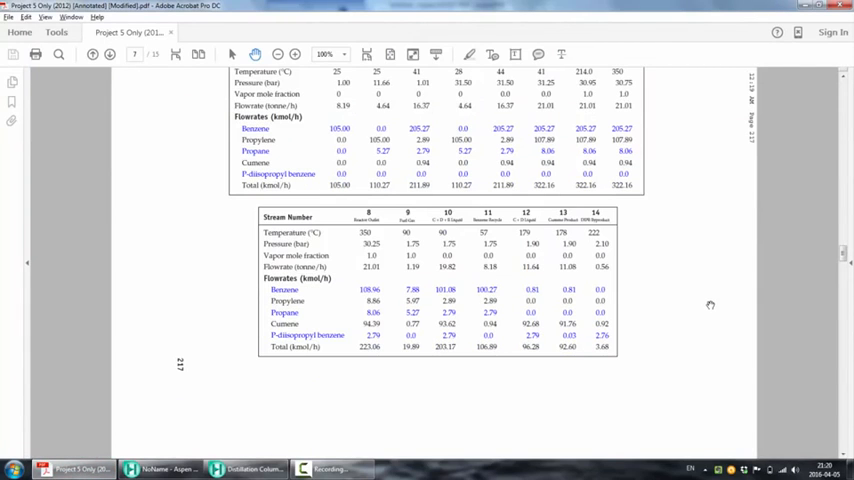
mouse_move(578, 274)
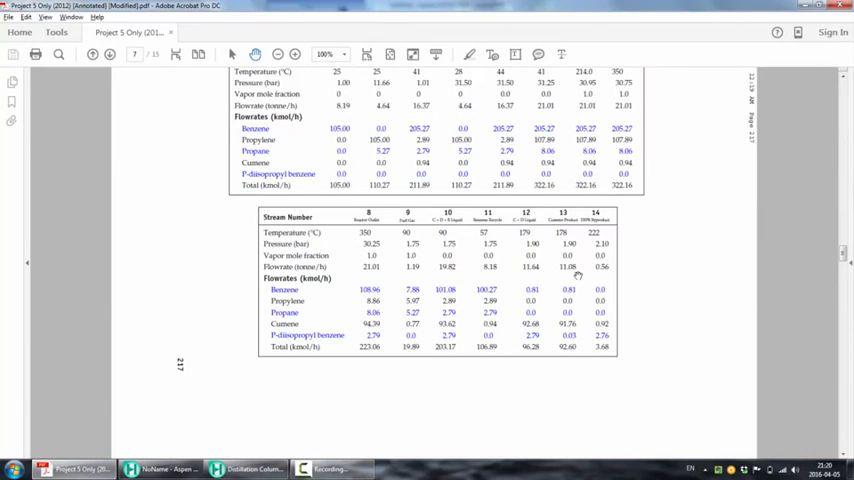
Scroll the PDF from the stream table toward the cumene process flowsheet figure.
scroll("up", 3)
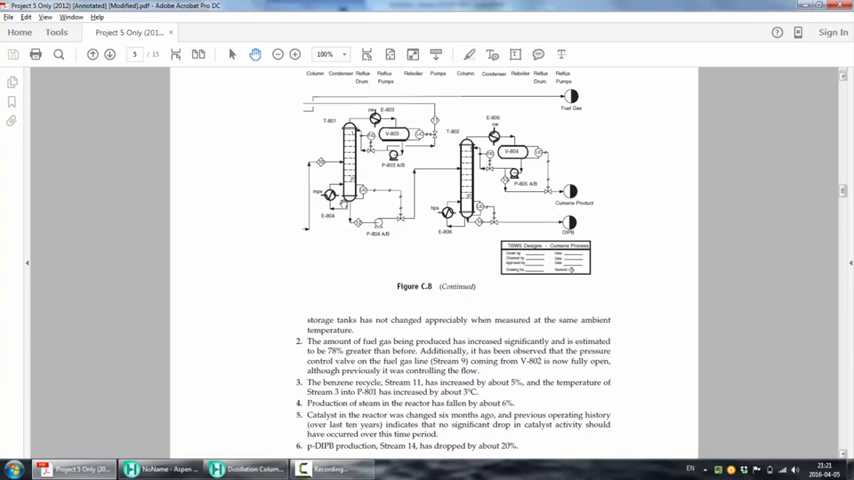
mouse_move(364, 278)
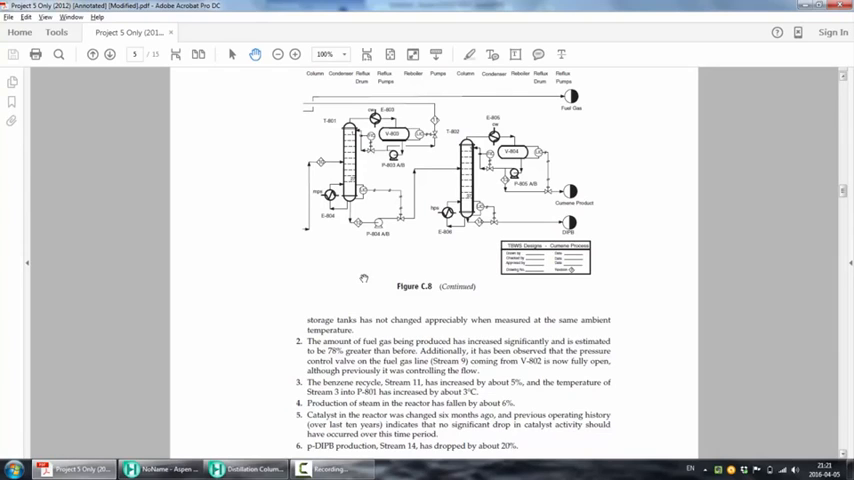
Set condenser pressure 1.750 bar and reboiler 1.900 bar, skipping temperature estimates to reach Specifications.
left_click(244, 468)
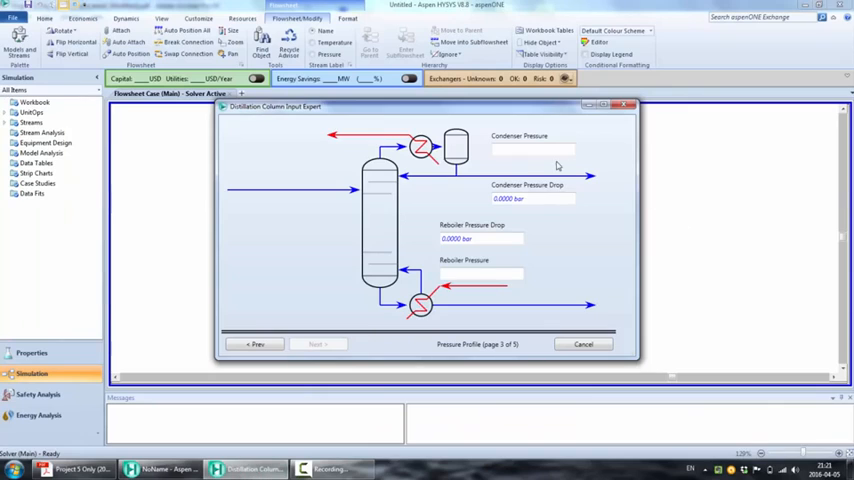
left_click(530, 148)
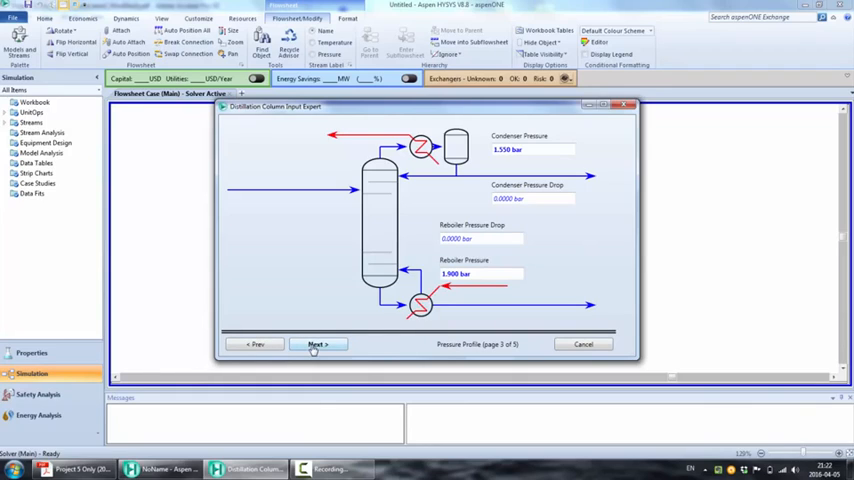
left_click(316, 344)
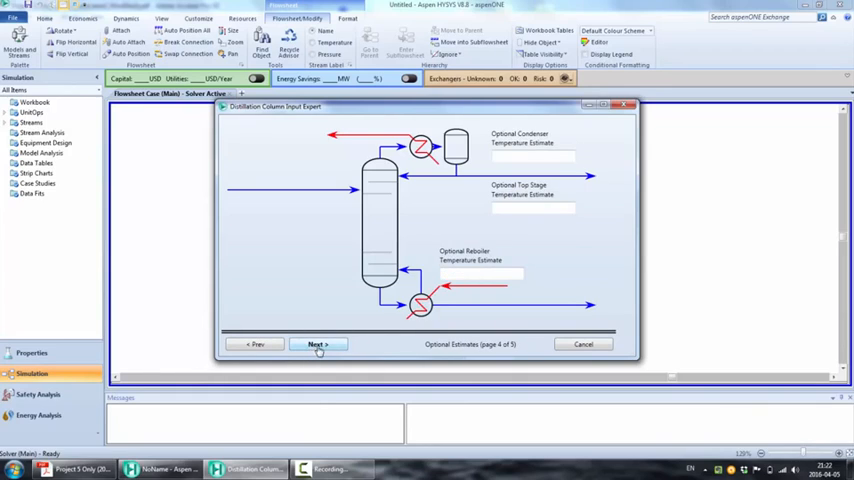
mouse_move(568, 432)
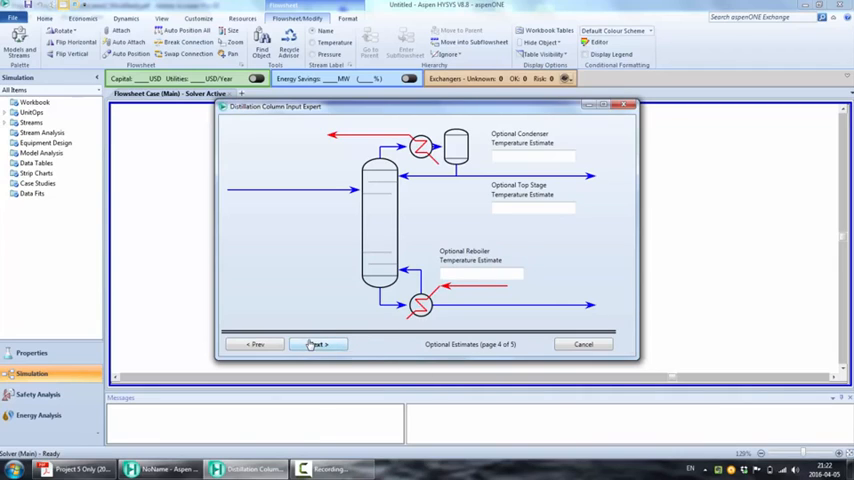
left_click(318, 344)
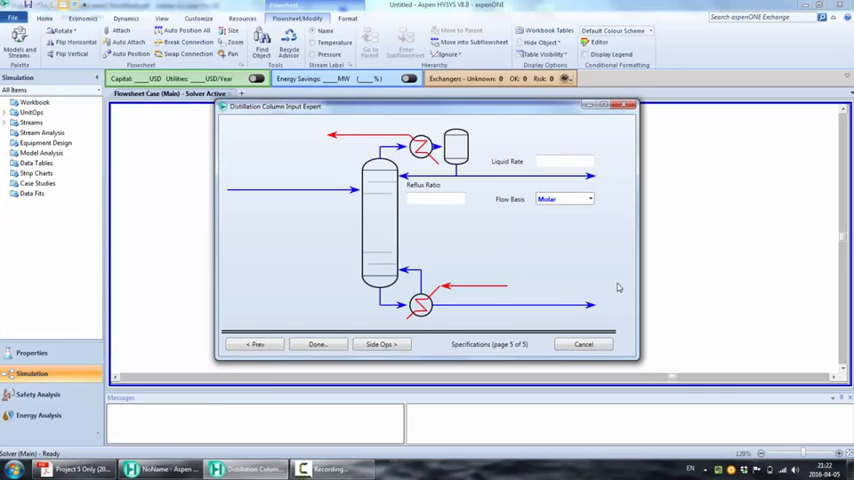
mouse_move(778, 246)
type("106.890")
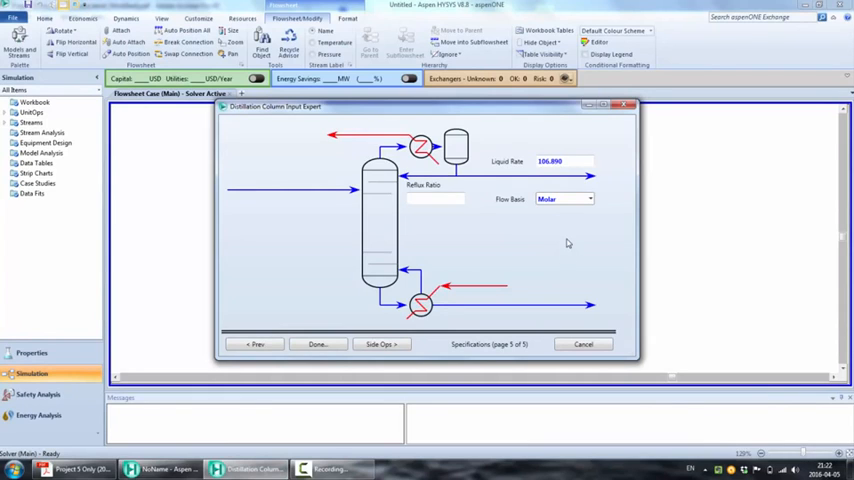
mouse_move(436, 272)
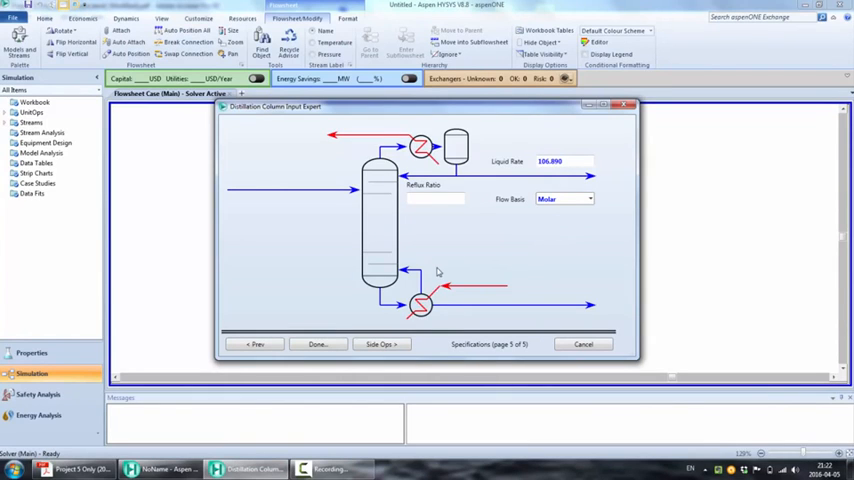
mouse_move(436, 272)
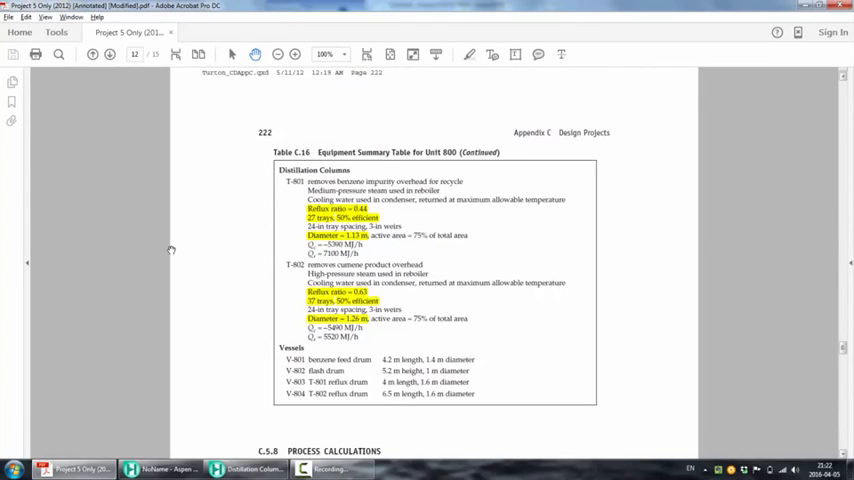
mouse_move(292, 180)
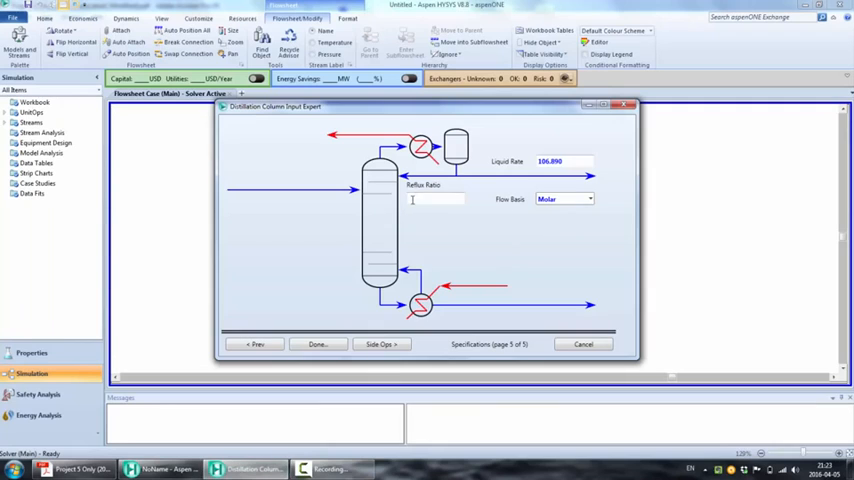
Set the reflux ratio to 0.44 and complete the column input expert.
type("0.44")
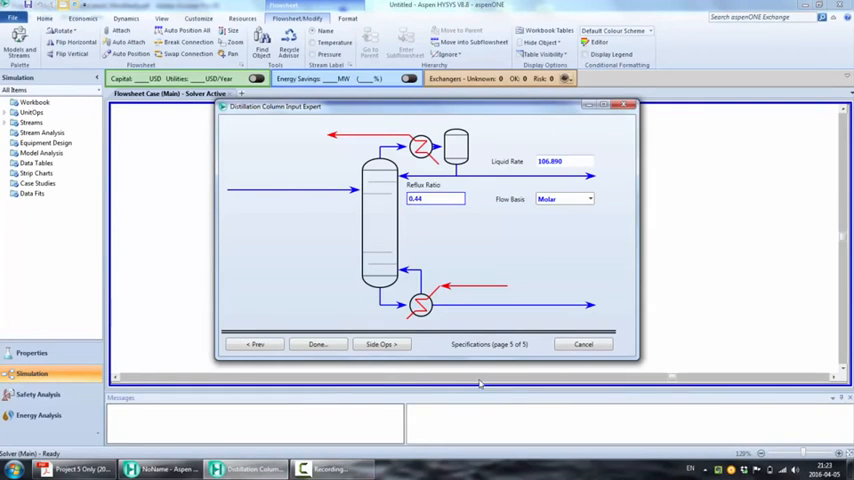
left_click(318, 344)
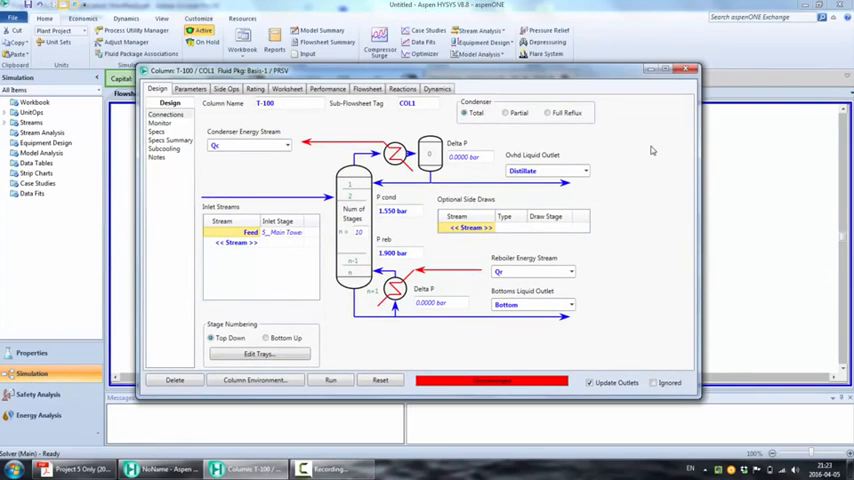
mouse_move(704, 76)
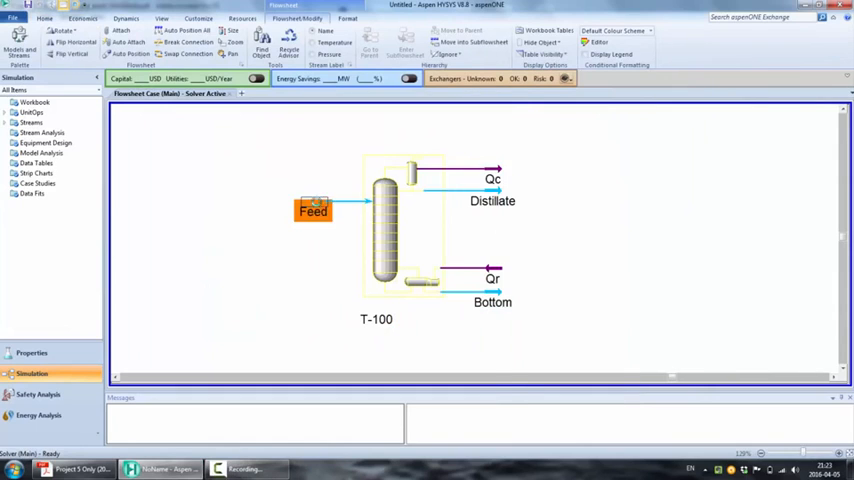
Bring up the Feed stream's conditions and its five-component composition page.
double_click(312, 210)
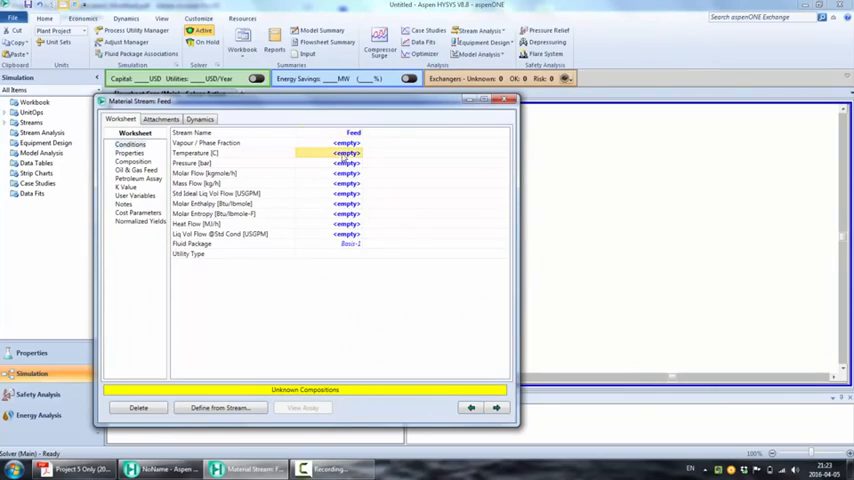
mouse_move(648, 156)
type("90")
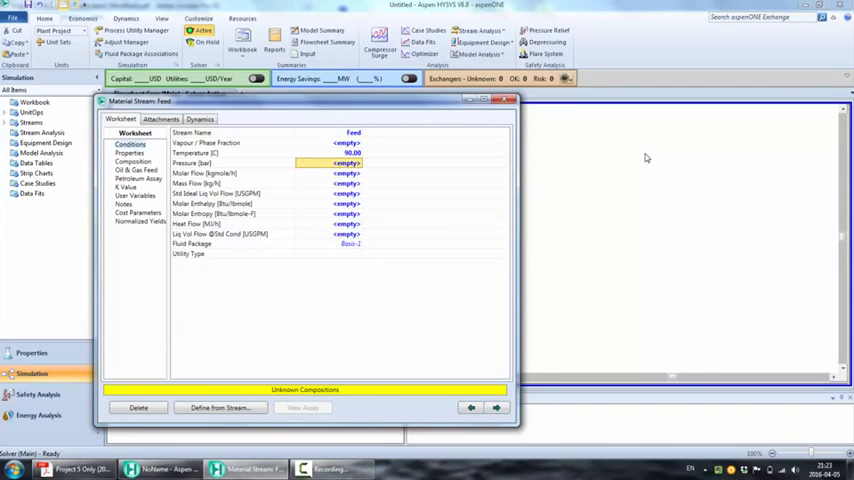
left_click(336, 164)
type("1.750")
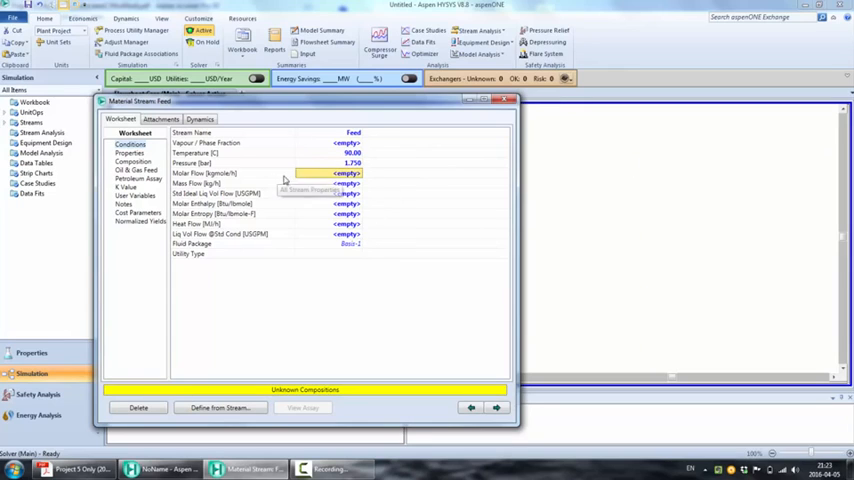
mouse_move(388, 200)
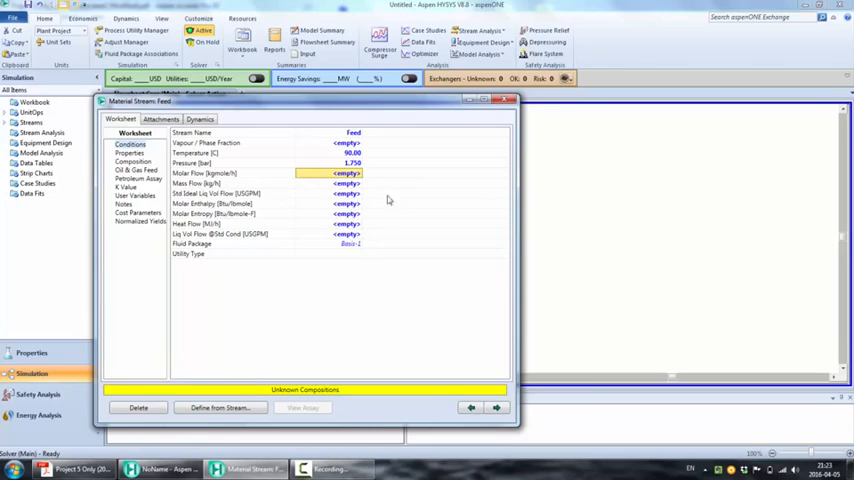
left_click(132, 160)
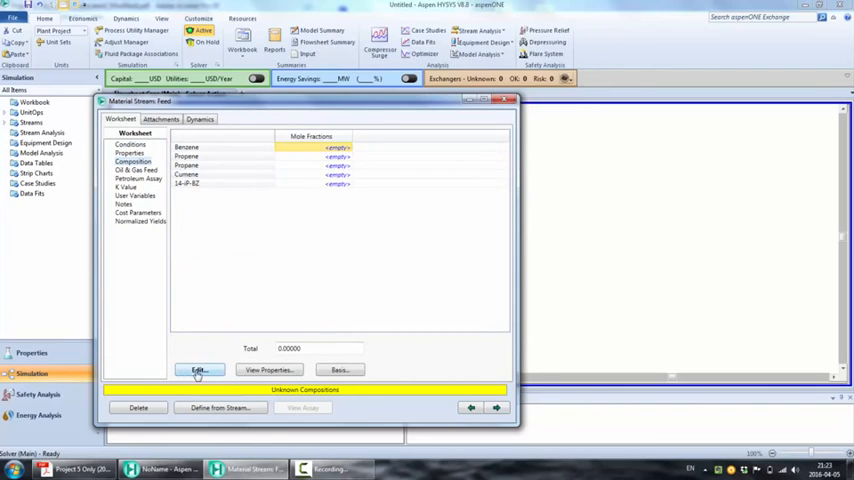
Enter the feed composition on a mole-flow basis and confirm it.
left_click(198, 370)
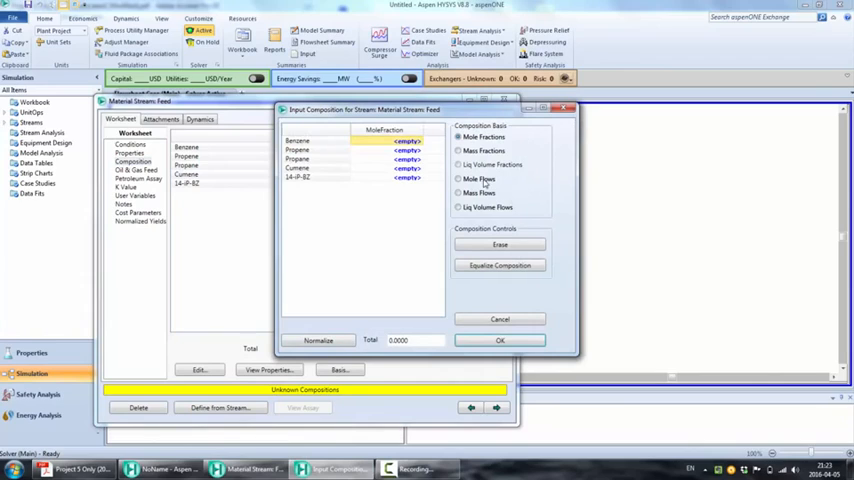
left_click(460, 178)
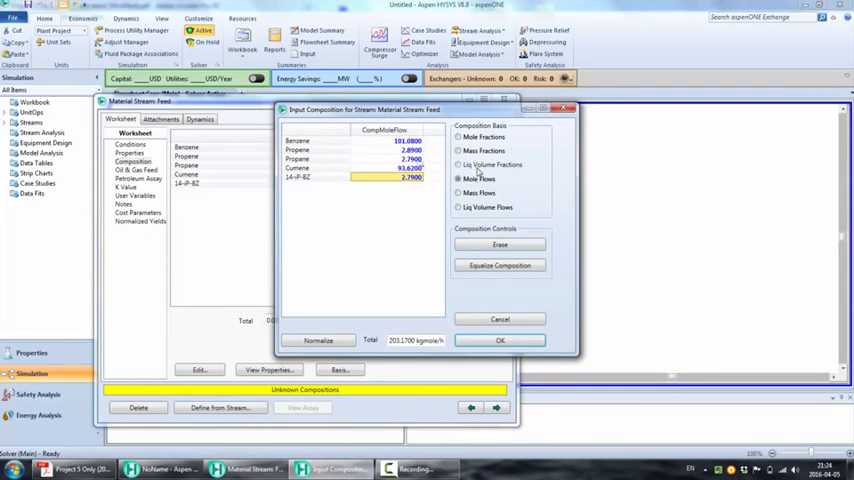
mouse_move(500, 340)
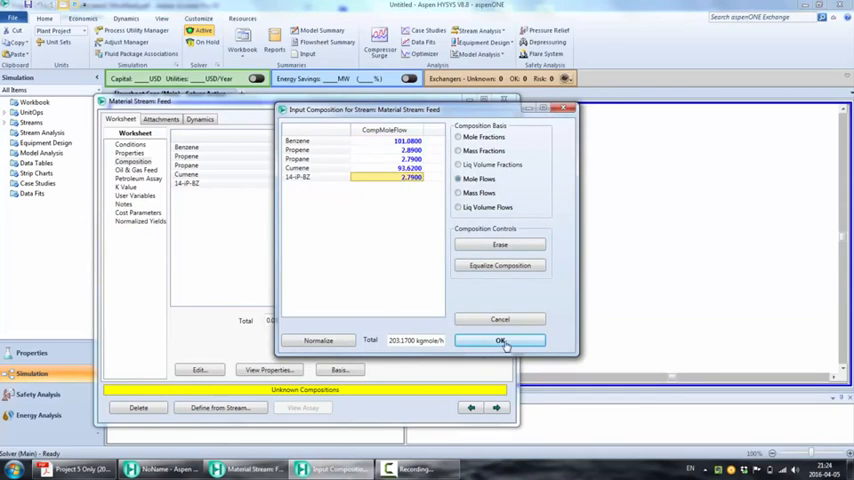
left_click(500, 340)
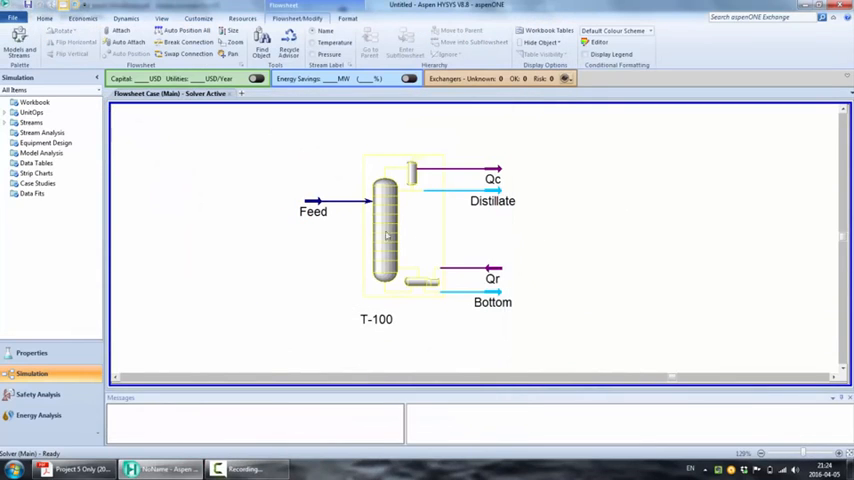
Run column T-100 from the monitor page until converged and return to the flowsheet.
double_click(384, 230)
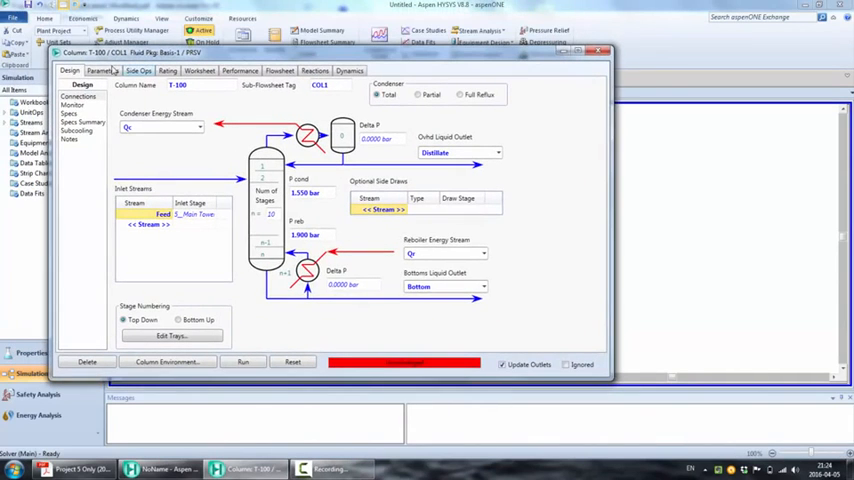
left_click(72, 104)
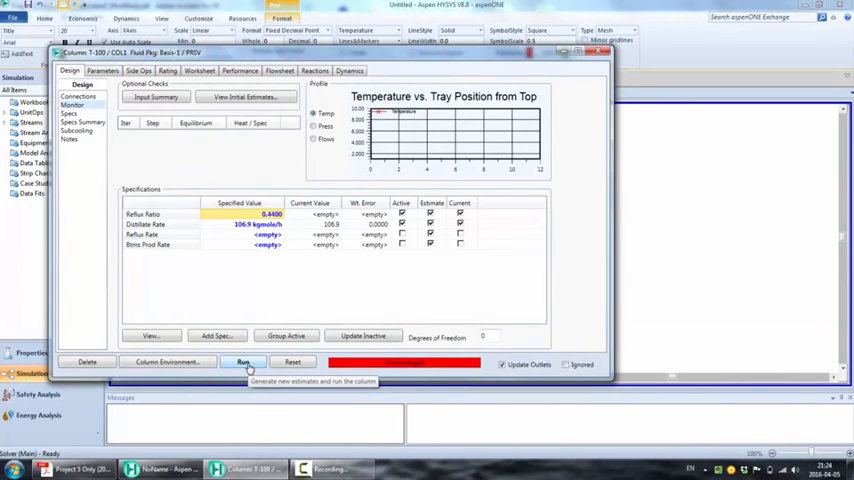
left_click(242, 362)
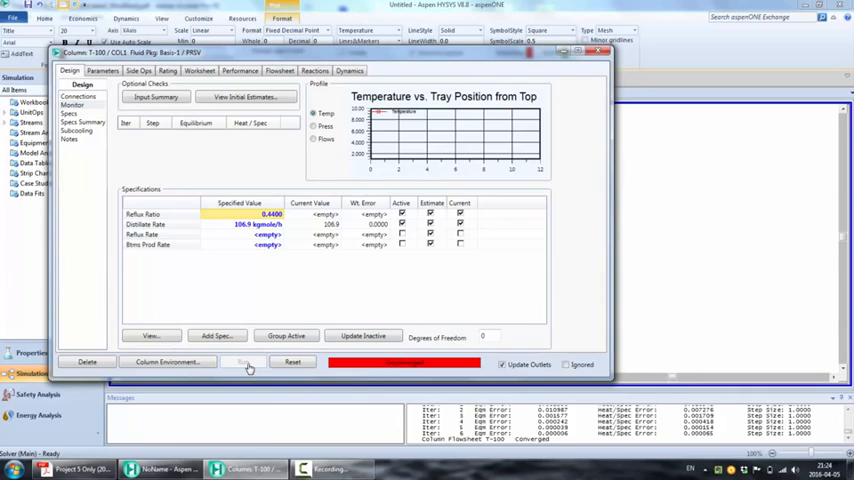
left_click(242, 362)
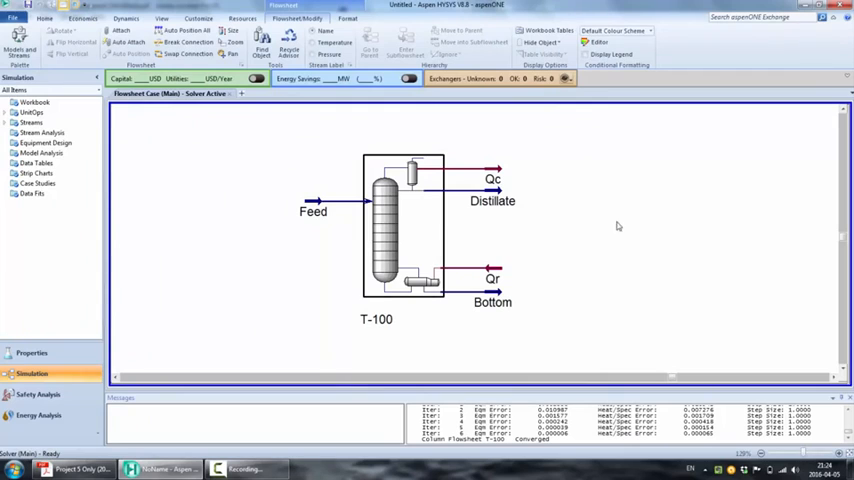
mouse_move(524, 302)
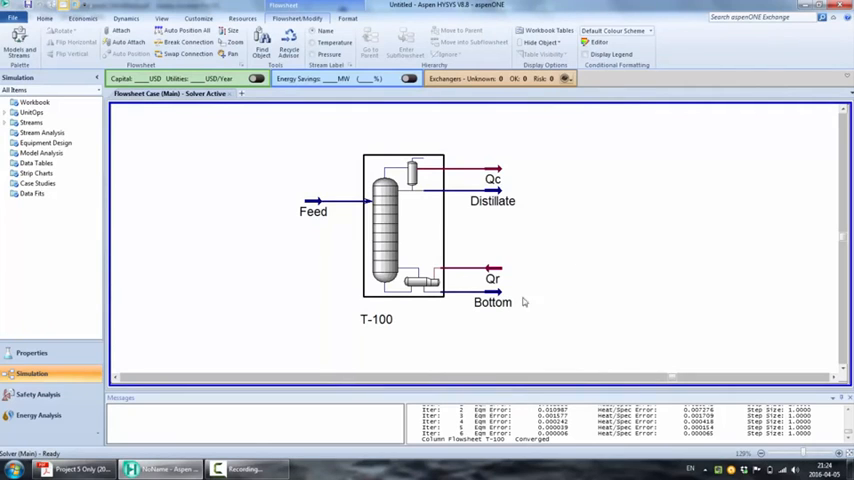
Display the Bottom stream's composition on a Mole Flows basis for comparison with the PDF table.
double_click(492, 302)
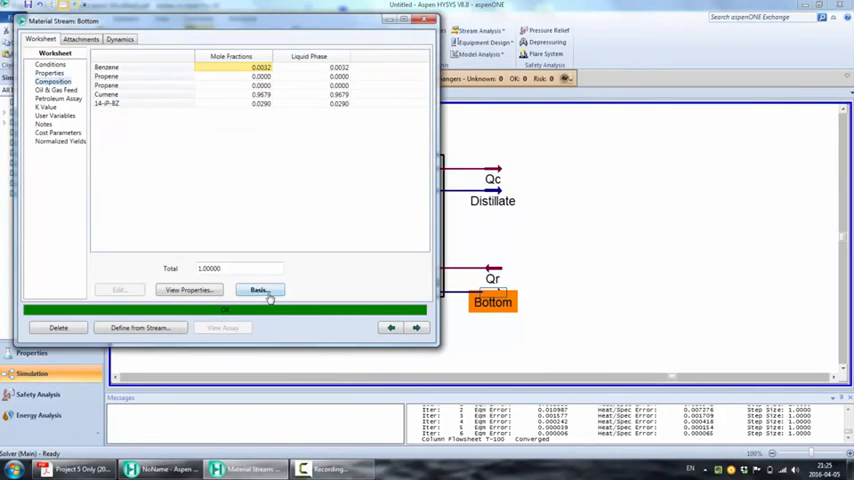
left_click(258, 288)
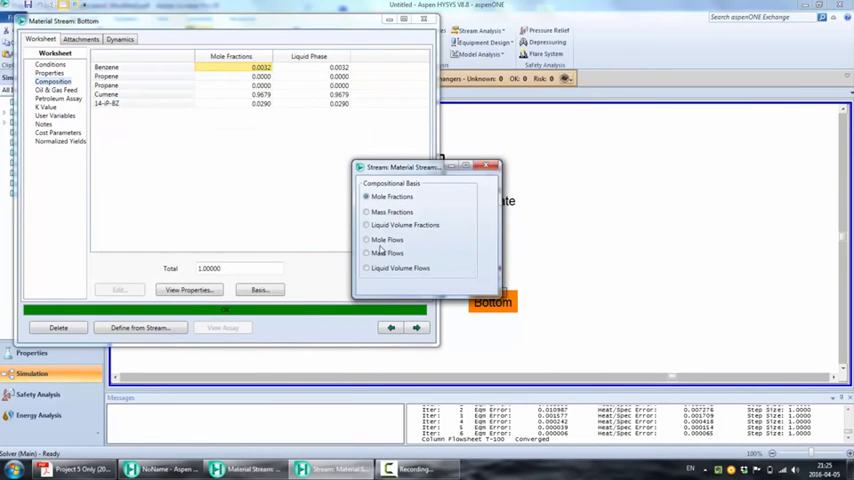
left_click(368, 240)
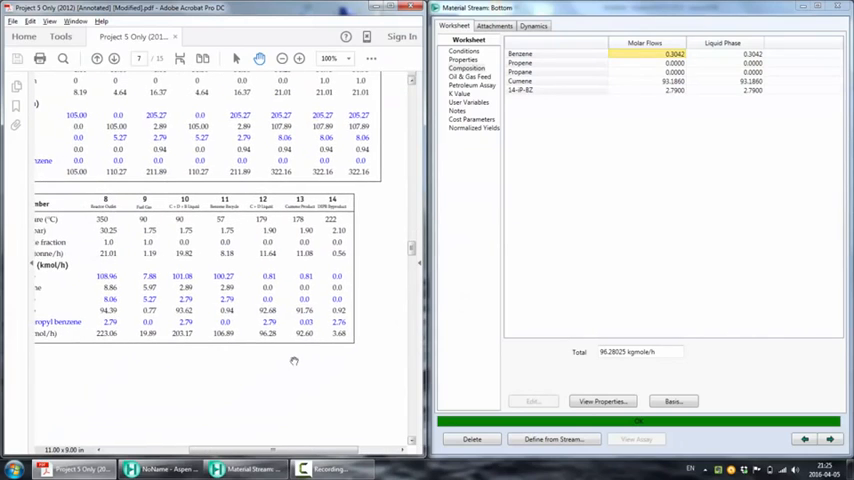
mouse_move(524, 212)
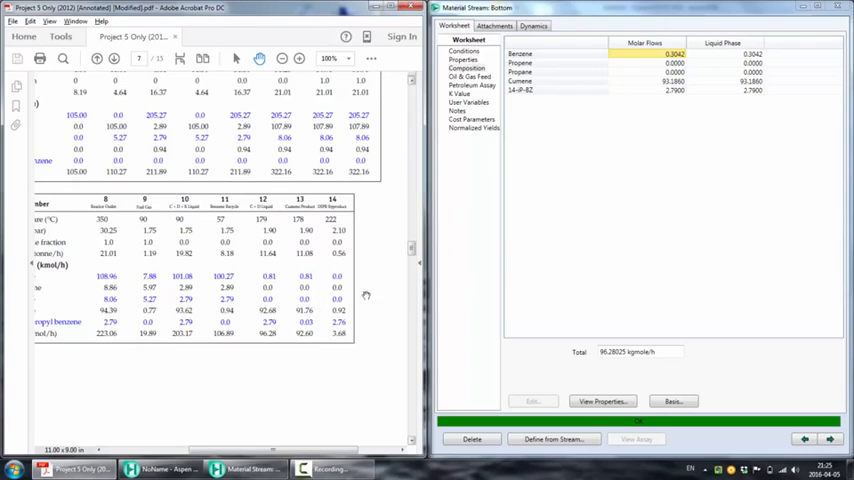
mouse_move(596, 126)
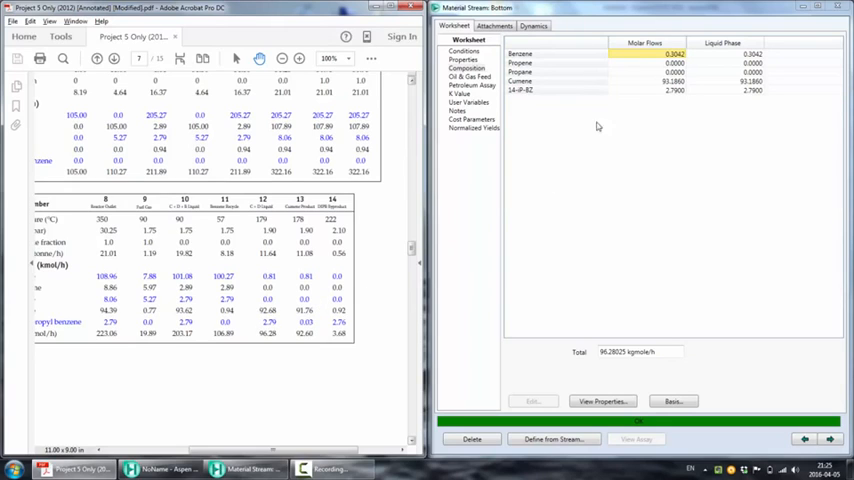
Select the Bottom stream's Cumene molar flow cell beside the PDF stream table's flowrate rows.
left_click(644, 80)
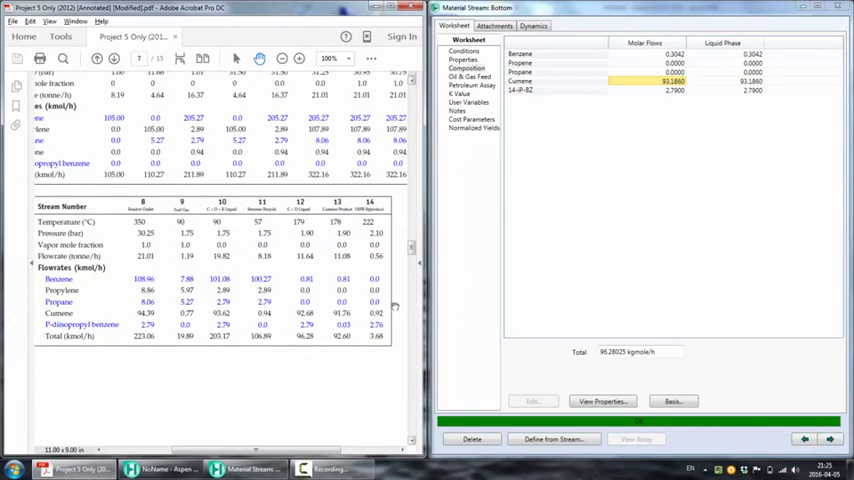
mouse_move(668, 60)
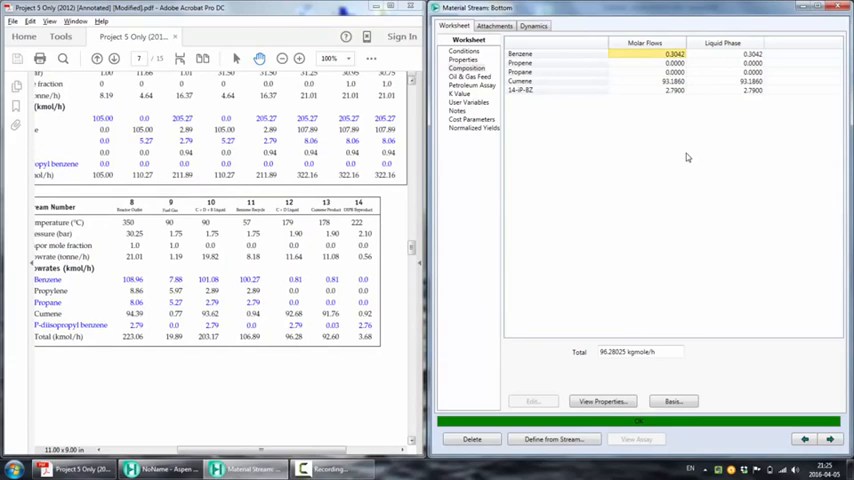
mouse_move(600, 152)
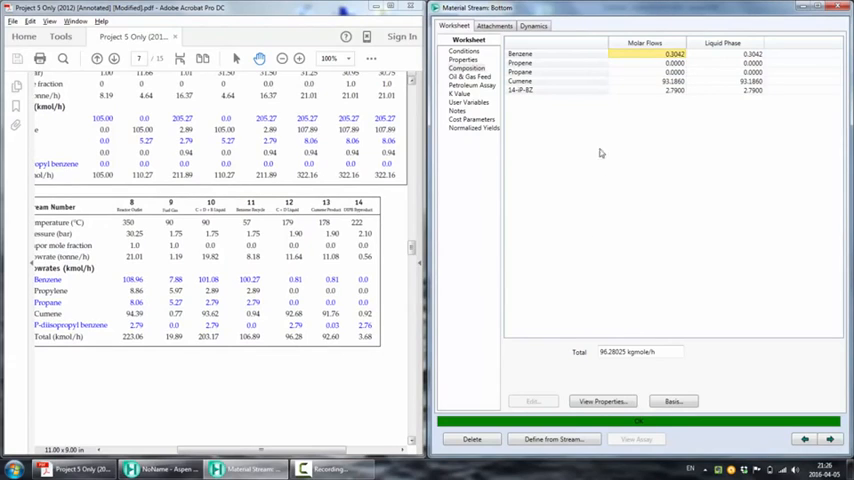